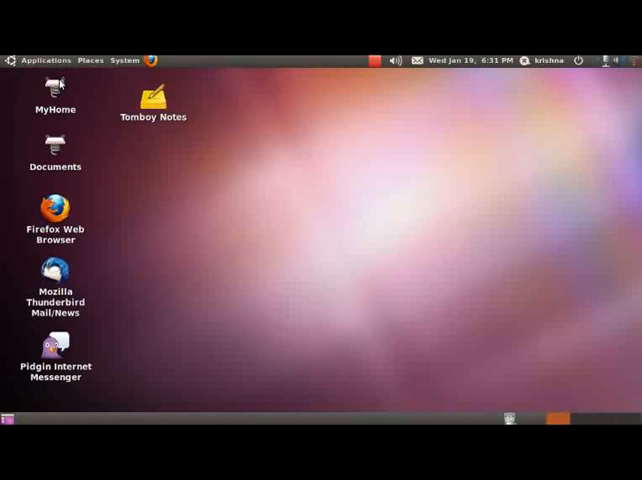
# - Launch Orca Screen Reader preferences from the System > Preferences menu
pyautogui.click(57, 97)
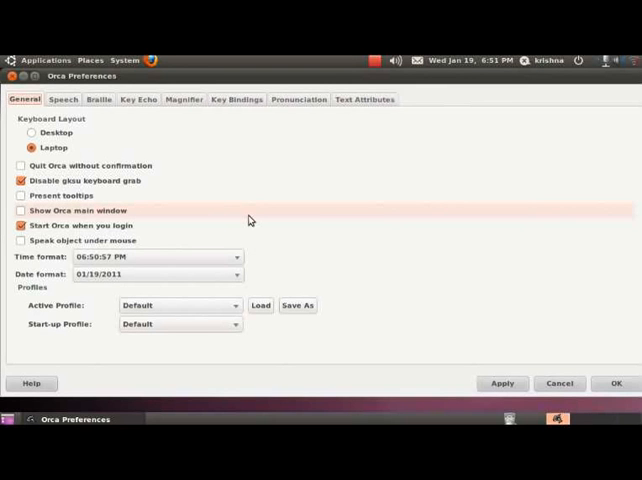
# - Show the Key Echo settings under the Speech tab of Orca Preferences
pyautogui.click(64, 99)
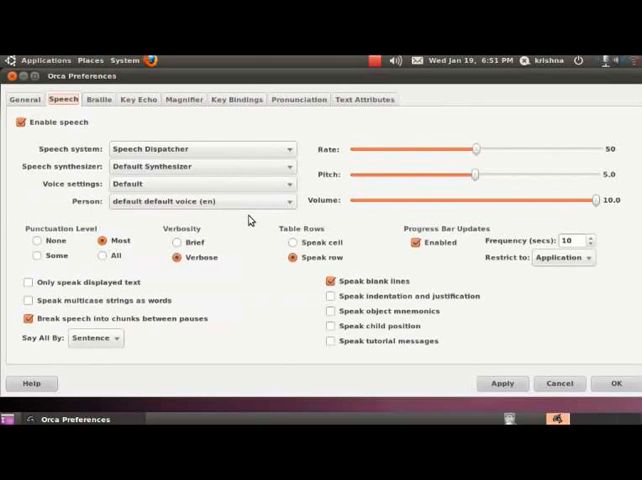
pyautogui.click(137, 99)
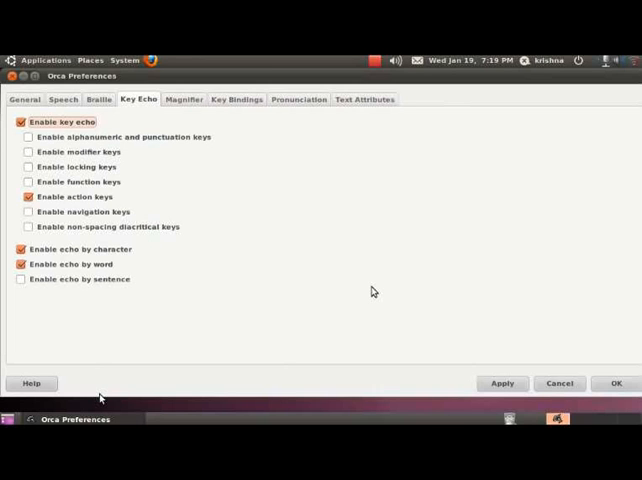
# - Uncheck Enable key echo so the key-type options grey out
pyautogui.click(21, 121)
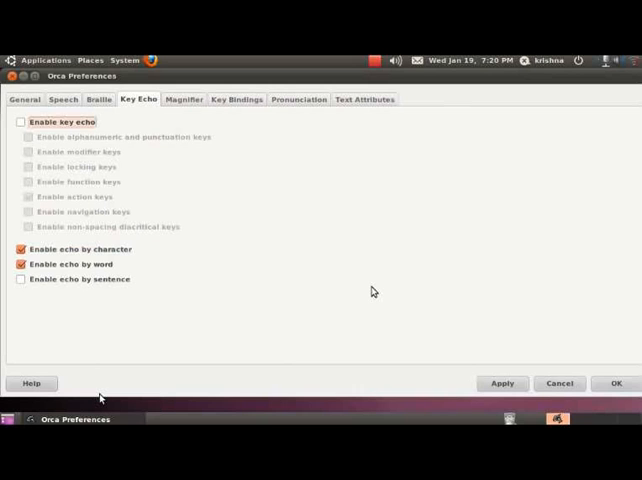
# - Re-check Enable key echo, restoring action-key echo, then move down through the options
pyautogui.click(20, 121)
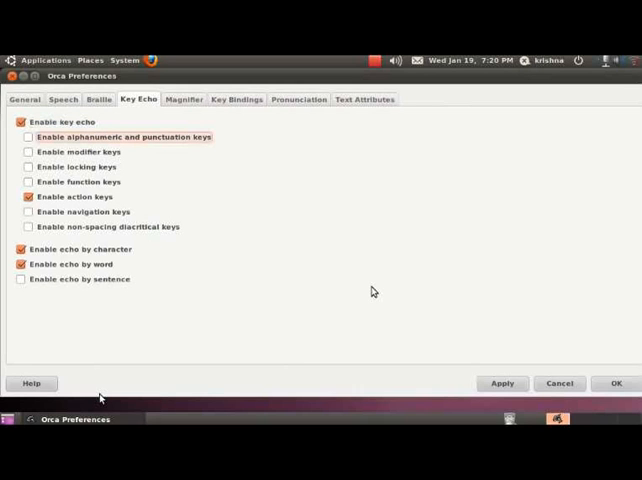
pyautogui.press('Down')
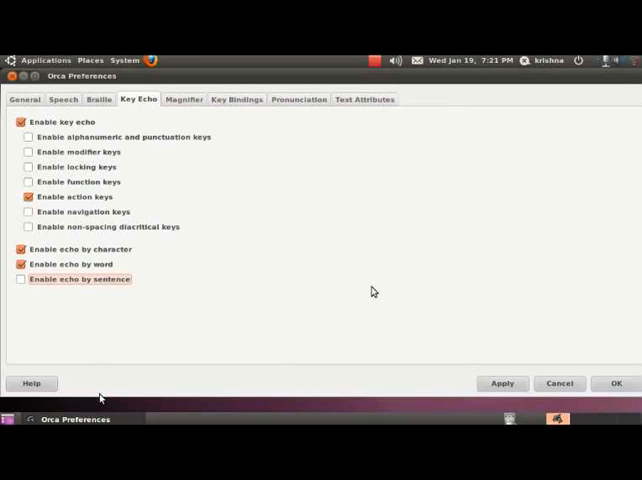
# - Check Enable echo by sentence alongside character and word echo
pyautogui.click(21, 279)
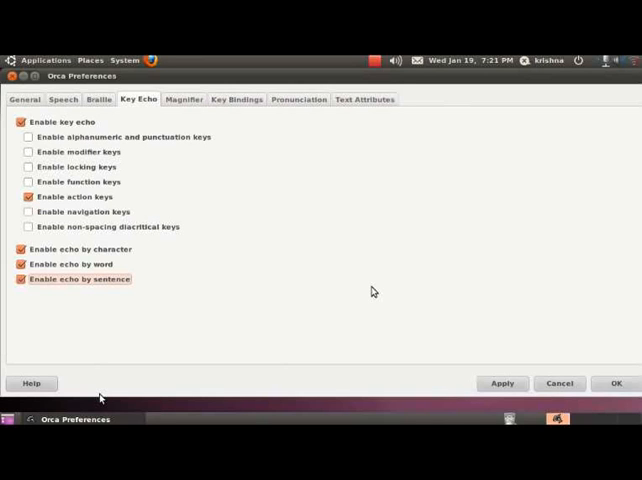
pyautogui.moveTo(110, 227)
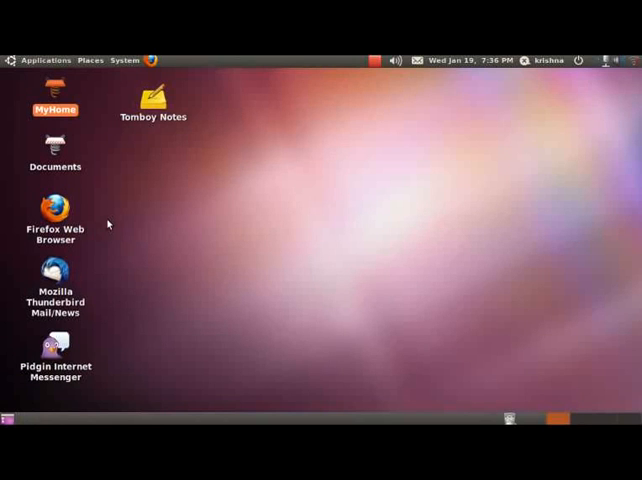
pyautogui.click(46, 60)
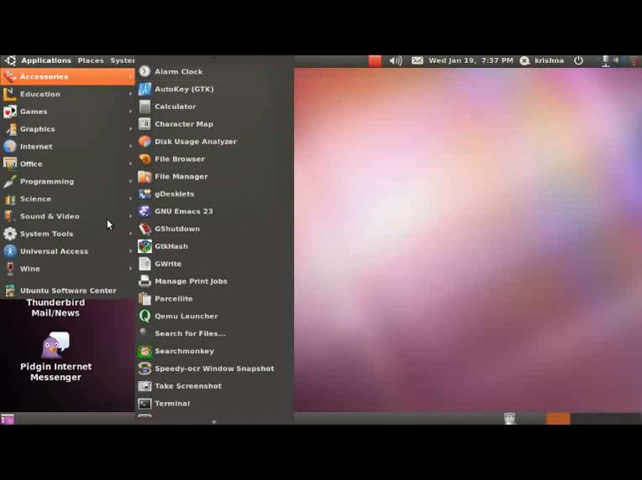
pyautogui.moveTo(178, 71)
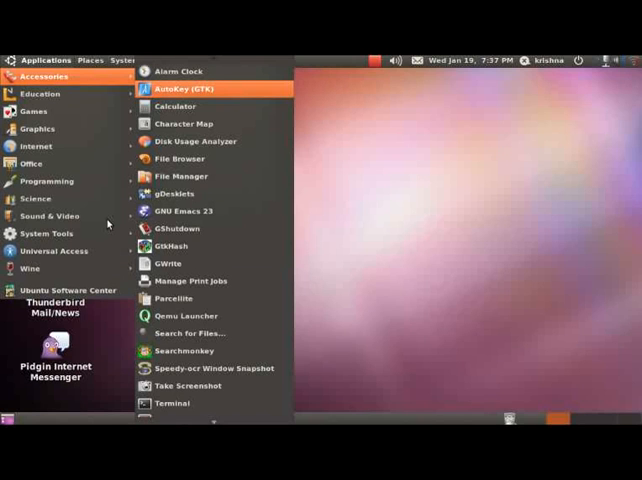
pyautogui.moveTo(183, 123)
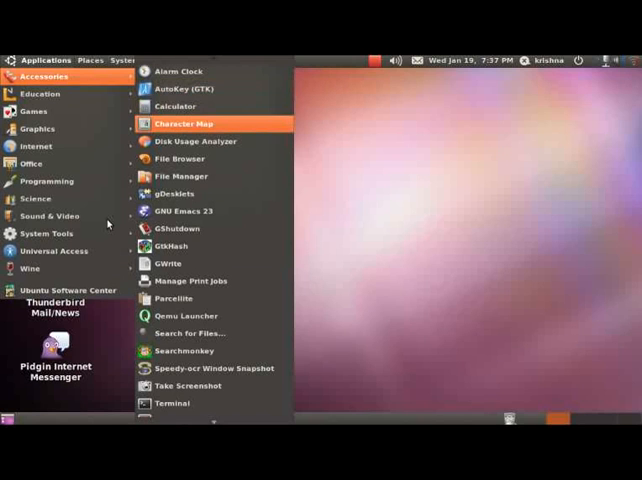
pyautogui.moveTo(180, 158)
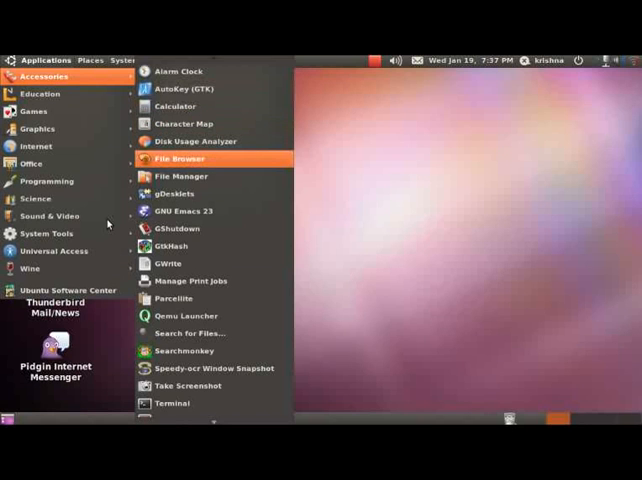
pyautogui.moveTo(175, 193)
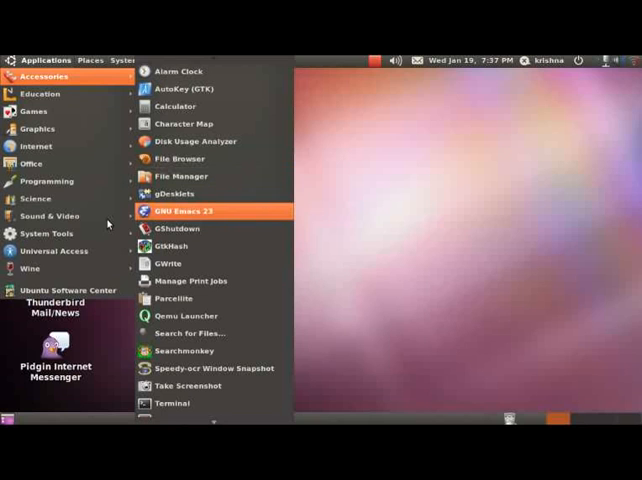
pyautogui.moveTo(172, 246)
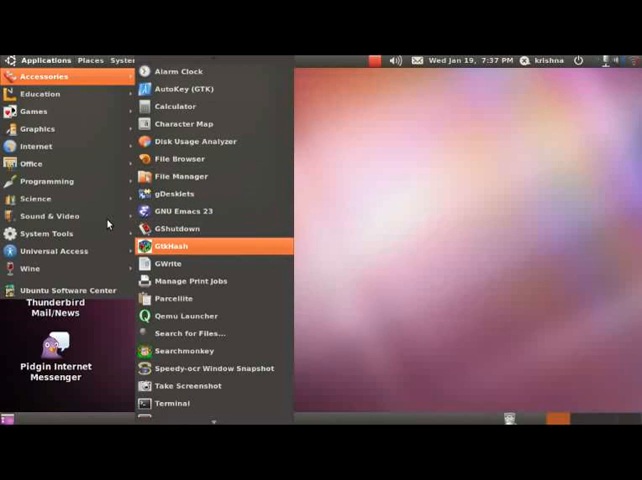
pyautogui.moveTo(167, 263)
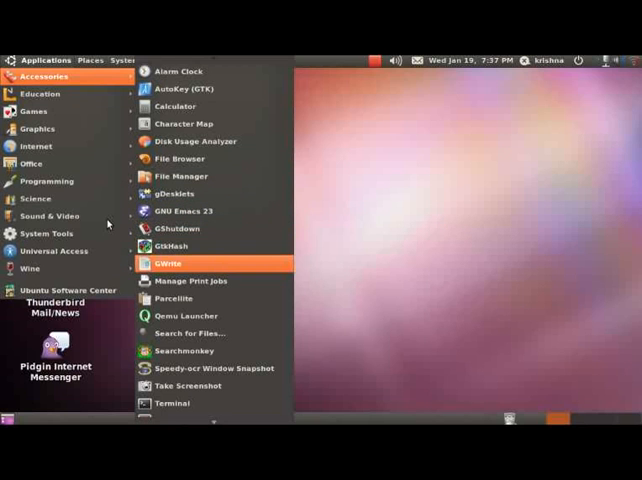
pyautogui.moveTo(186, 315)
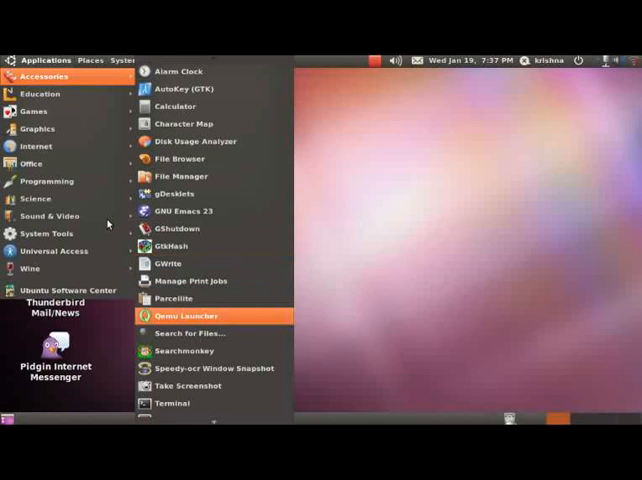
pyautogui.moveTo(190, 333)
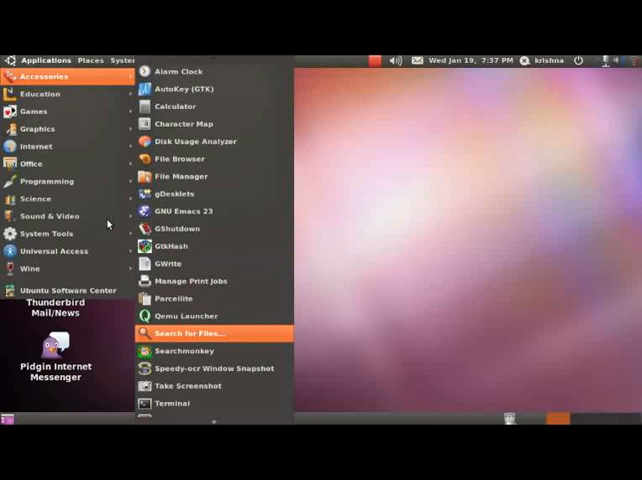
pyautogui.moveTo(210, 368)
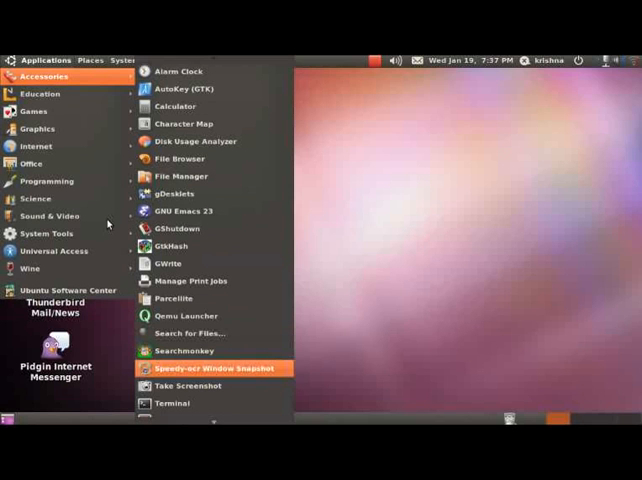
pyautogui.moveTo(172, 403)
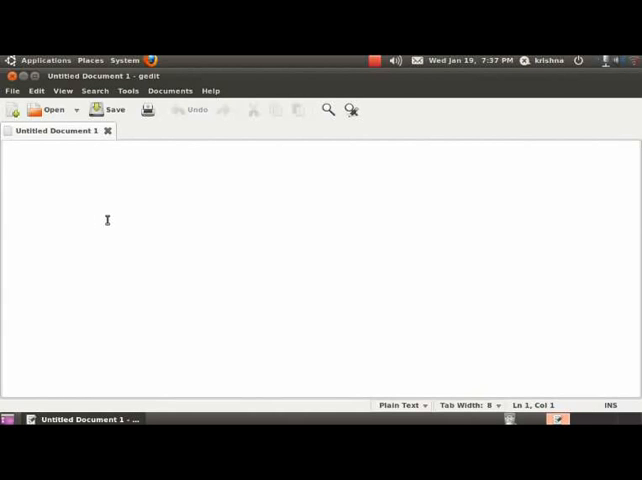
# - Type 'orca is a unique screen reader with lots of customizations.' into gedit
pyautogui.write('0')
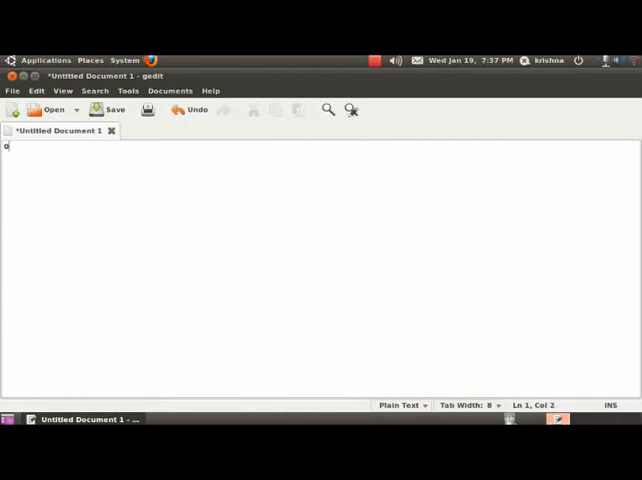
pyautogui.write('rca is a u')
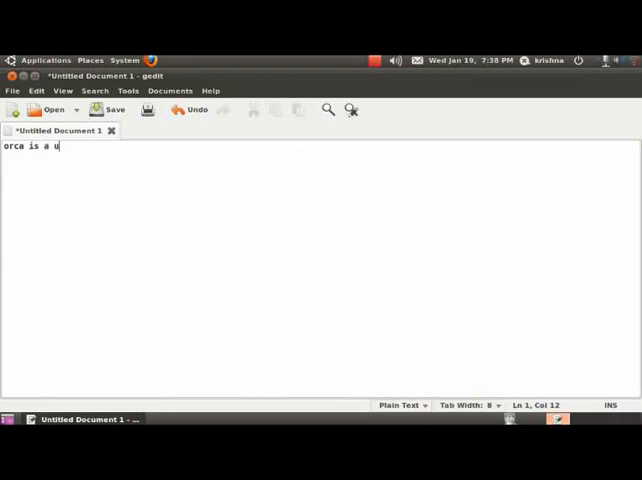
pyautogui.write('niq')
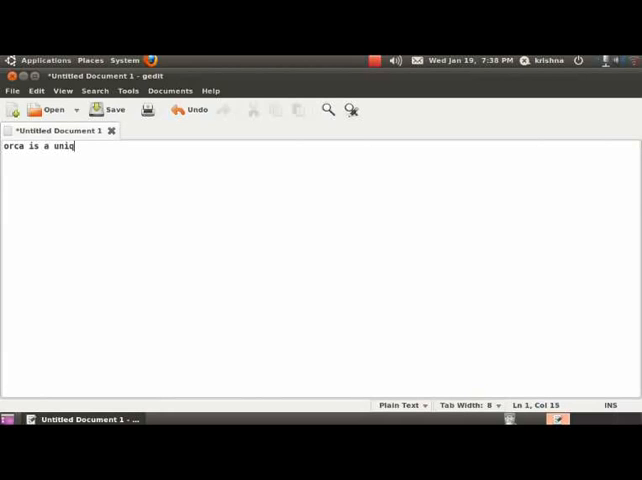
pyautogui.write('"ue "')
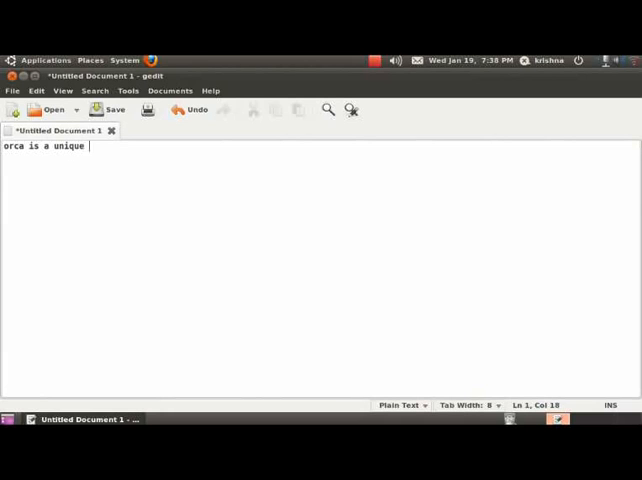
pyautogui.write('scre')
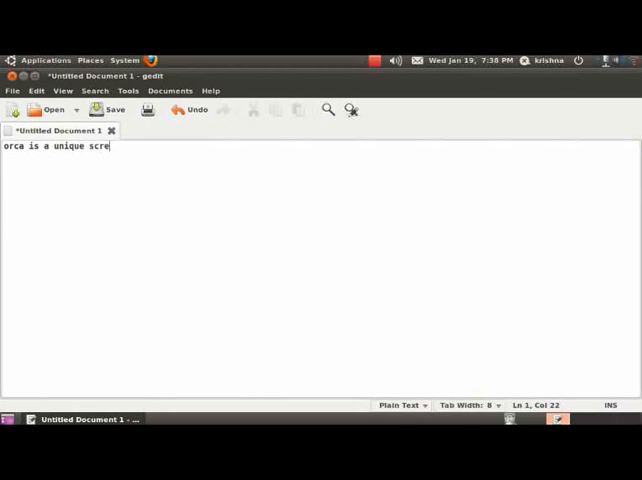
pyautogui.write('en')
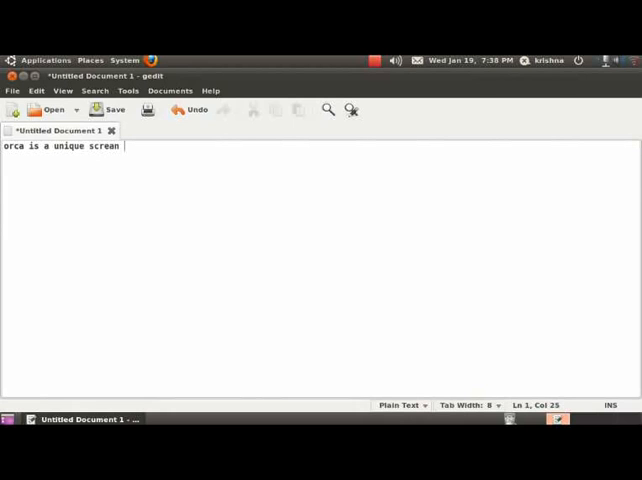
pyautogui.write('reader w')
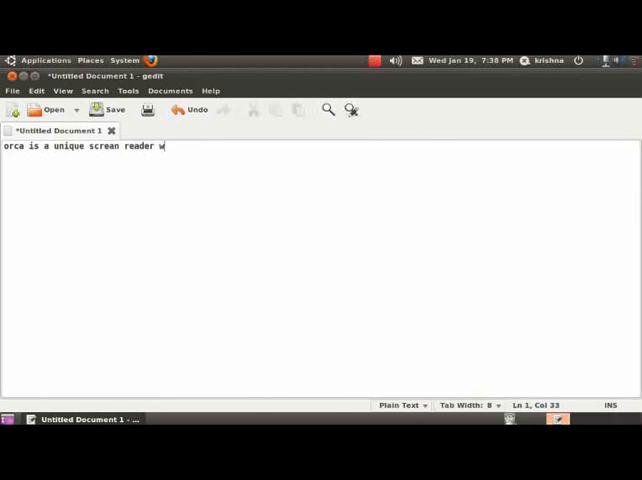
pyautogui.write('ith')
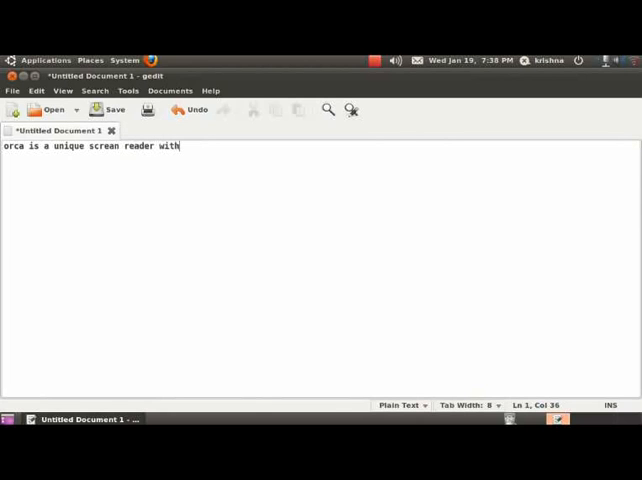
pyautogui.write('l')
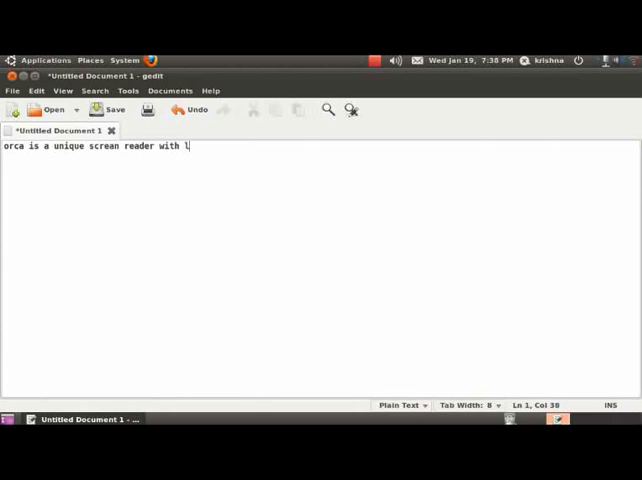
pyautogui.write('ots')
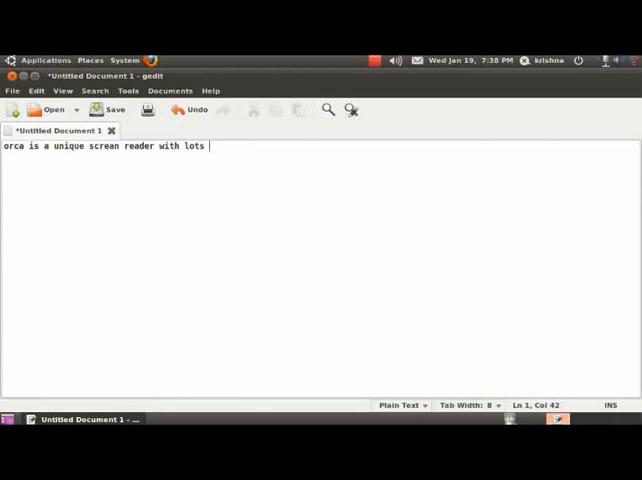
pyautogui.write('of')
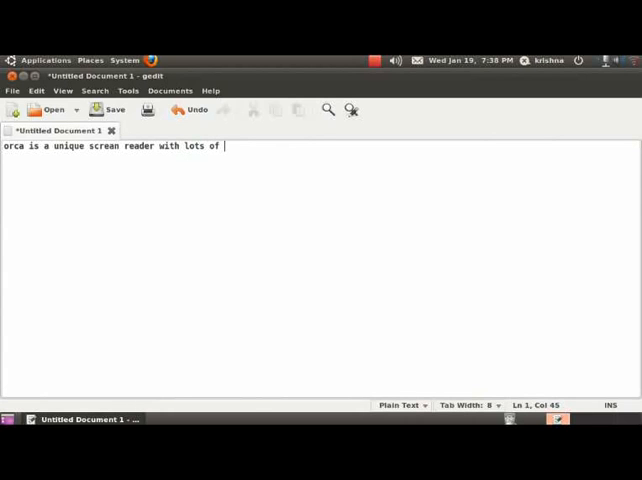
pyautogui.write('cus')
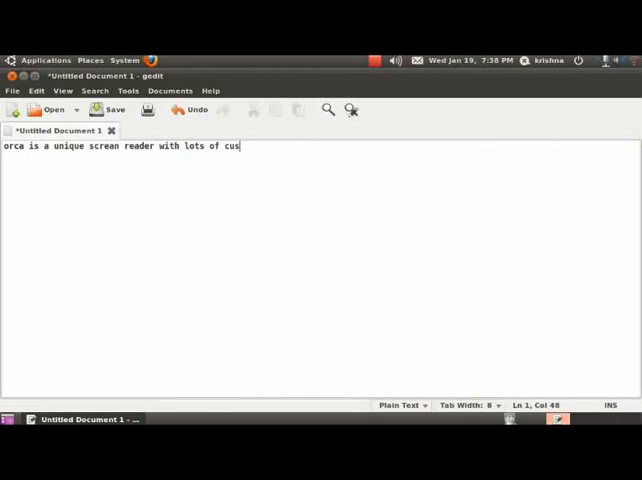
pyautogui.write('tomizati')
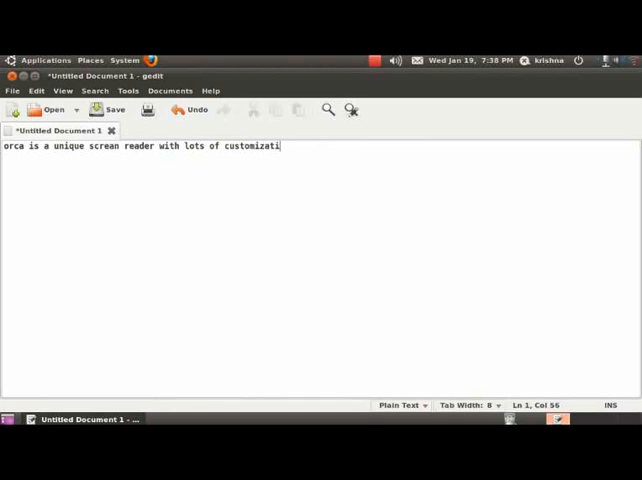
pyautogui.write('ons.')
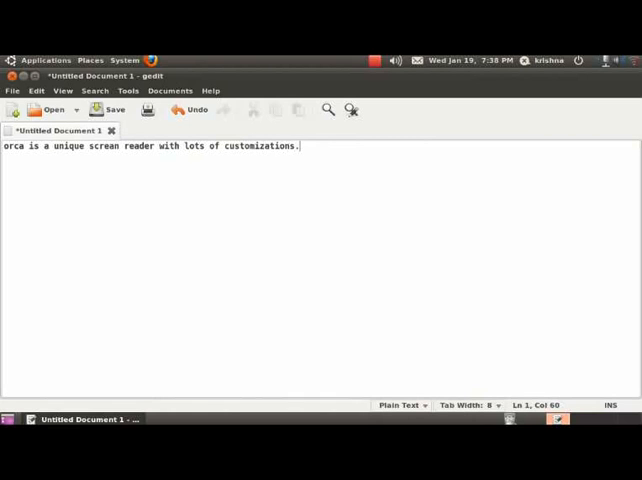